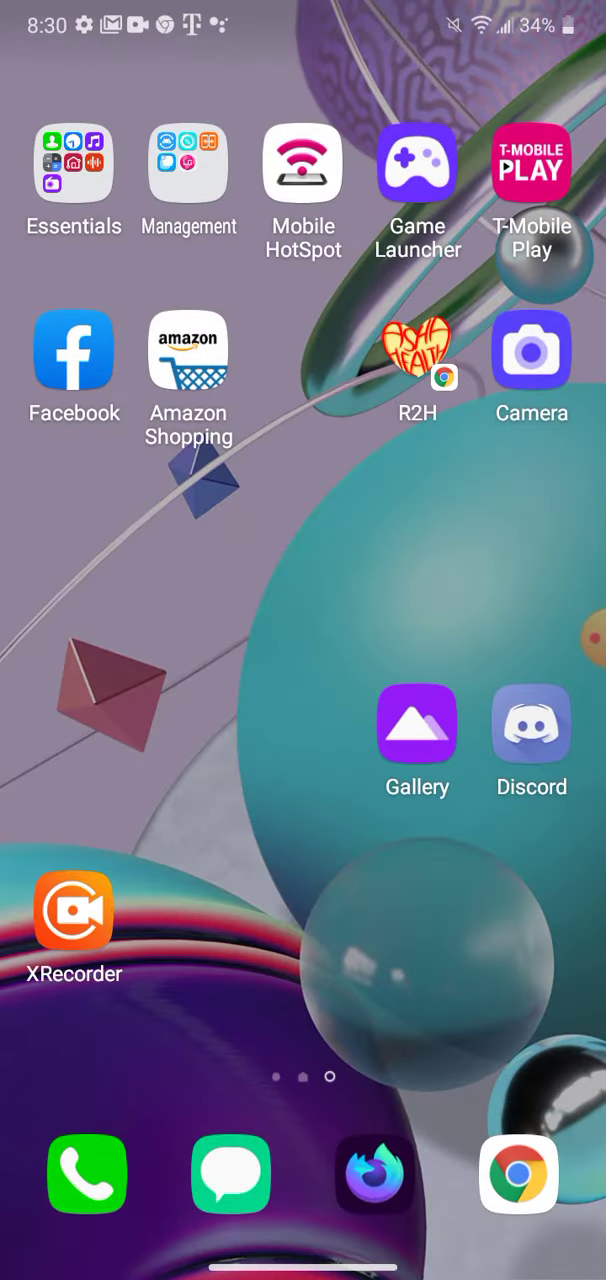
# Launch Chrome, search Google for 'wikipedia', and open the Wikipedia site from the results.
pyautogui.click(518, 1174)
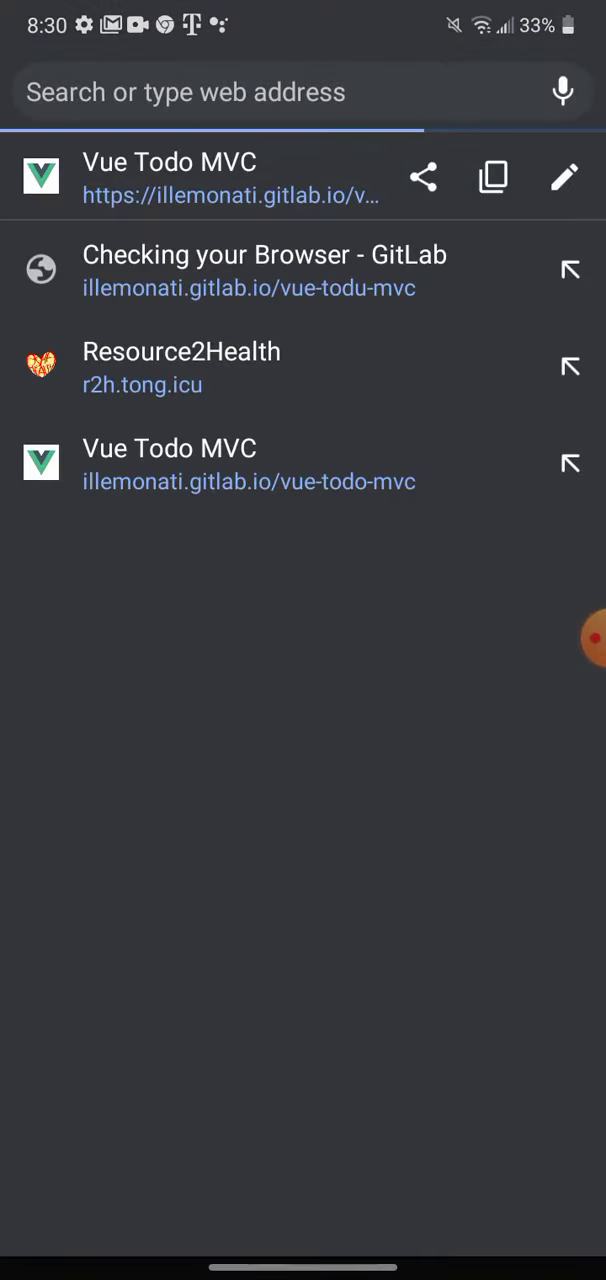
pyautogui.click(280, 92)
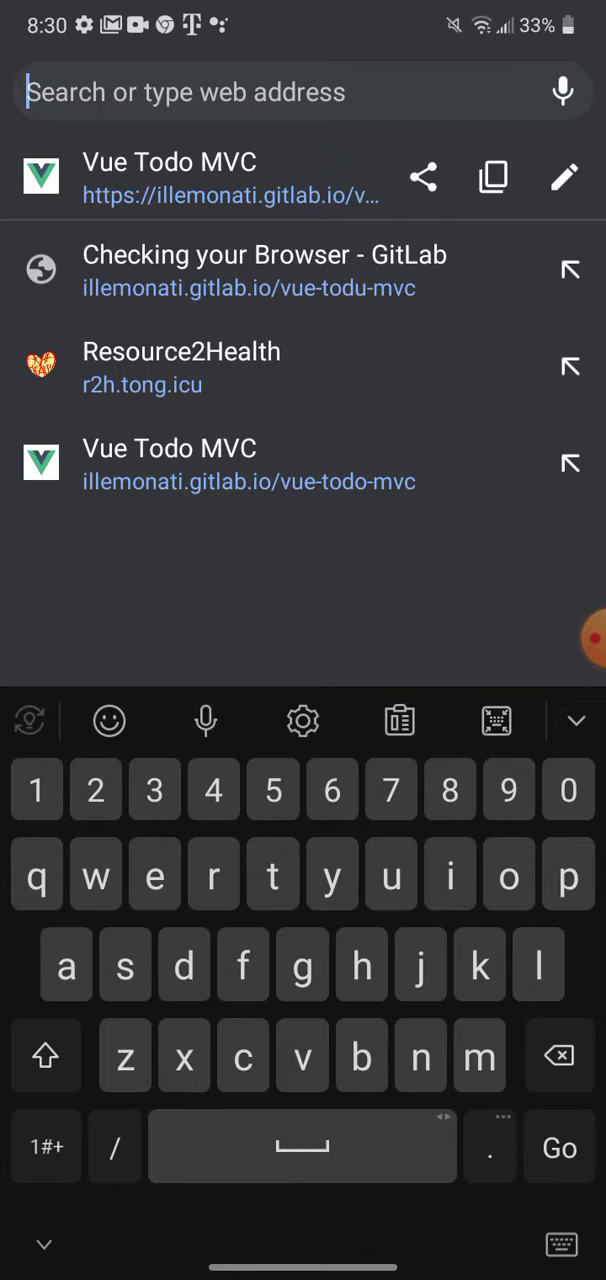
pyautogui.write('wikipedia')
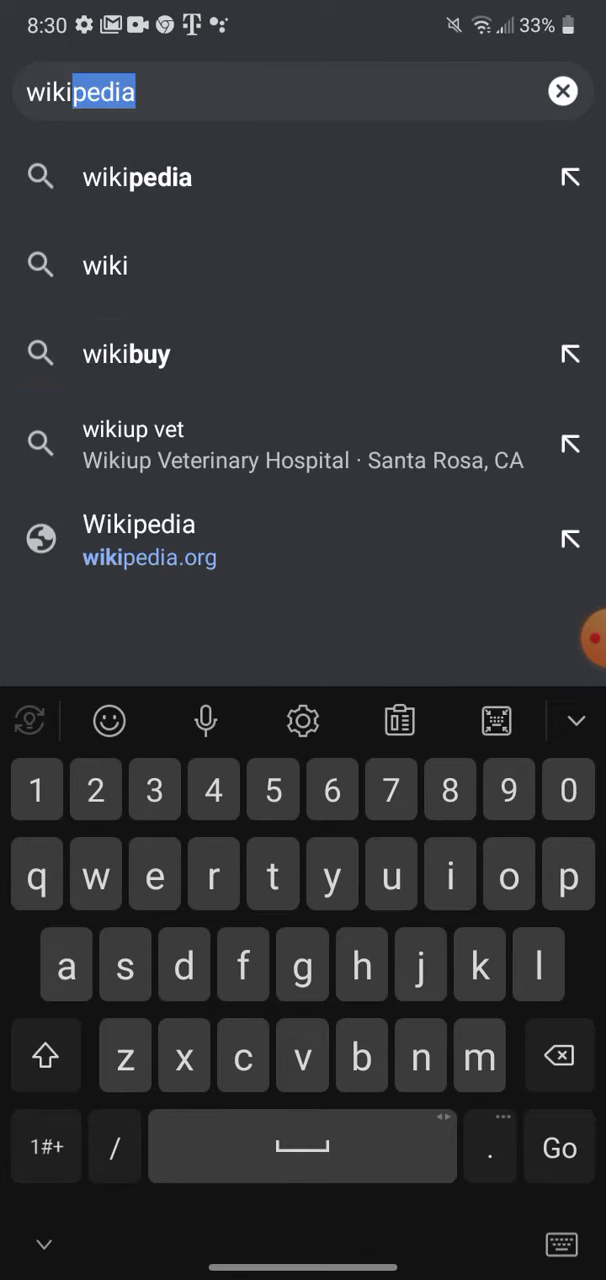
pyautogui.click(559, 1147)
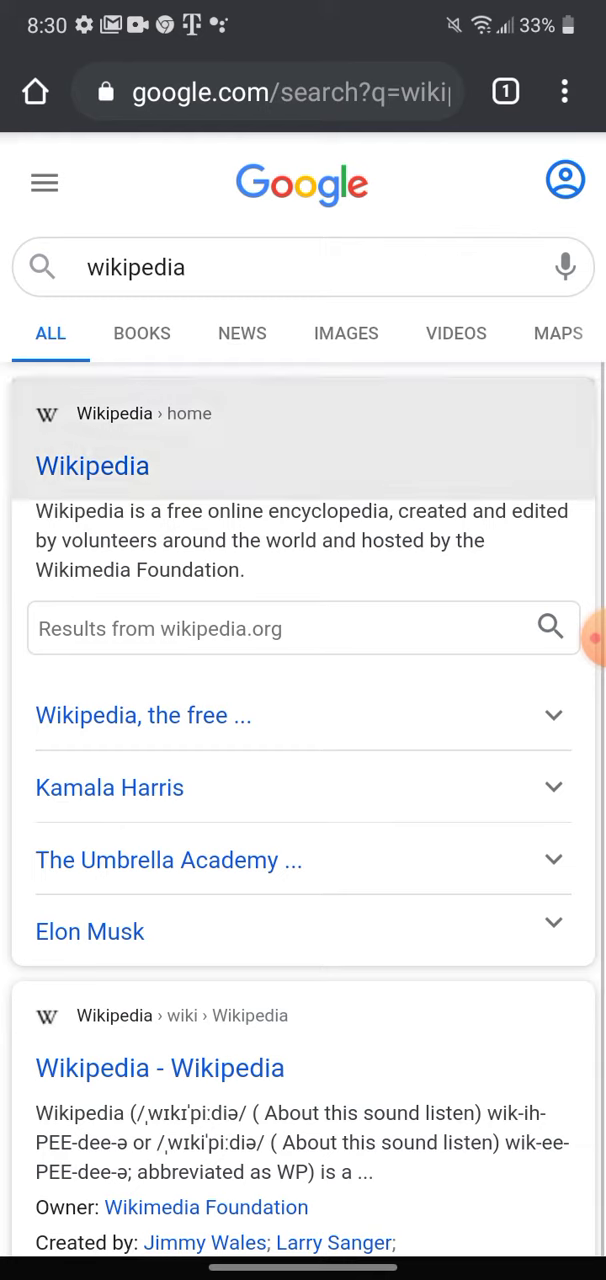
pyautogui.click(92, 465)
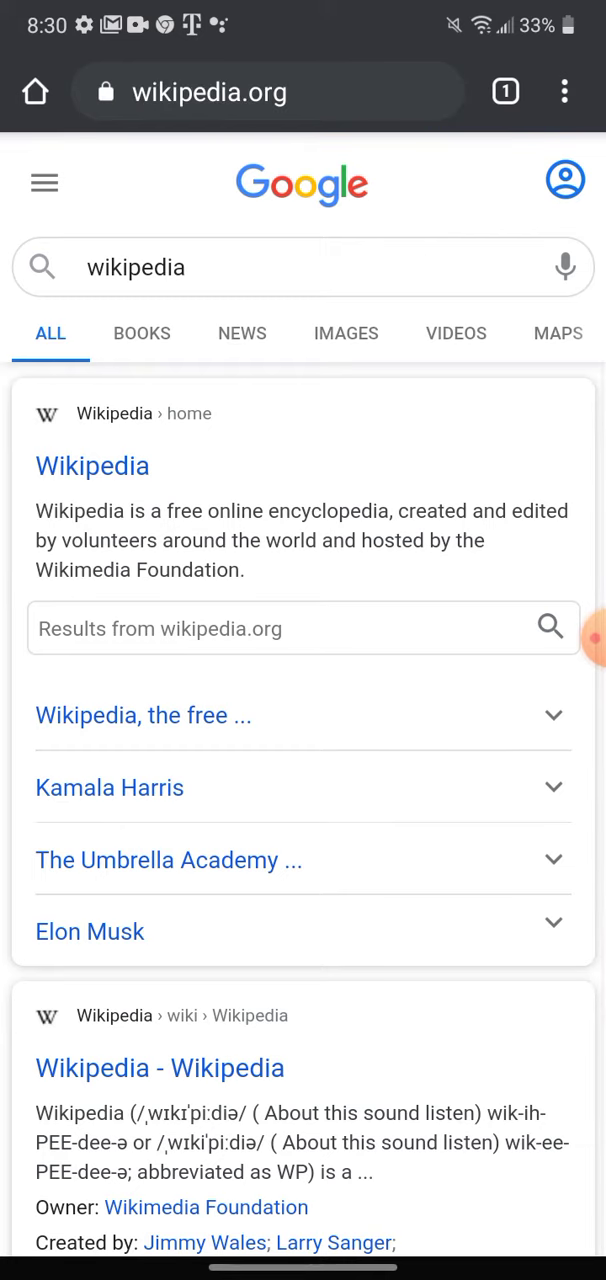
# Add the Wikipedia page to the home screen via Chrome's Add to Home screen option.
pyautogui.click(92, 465)
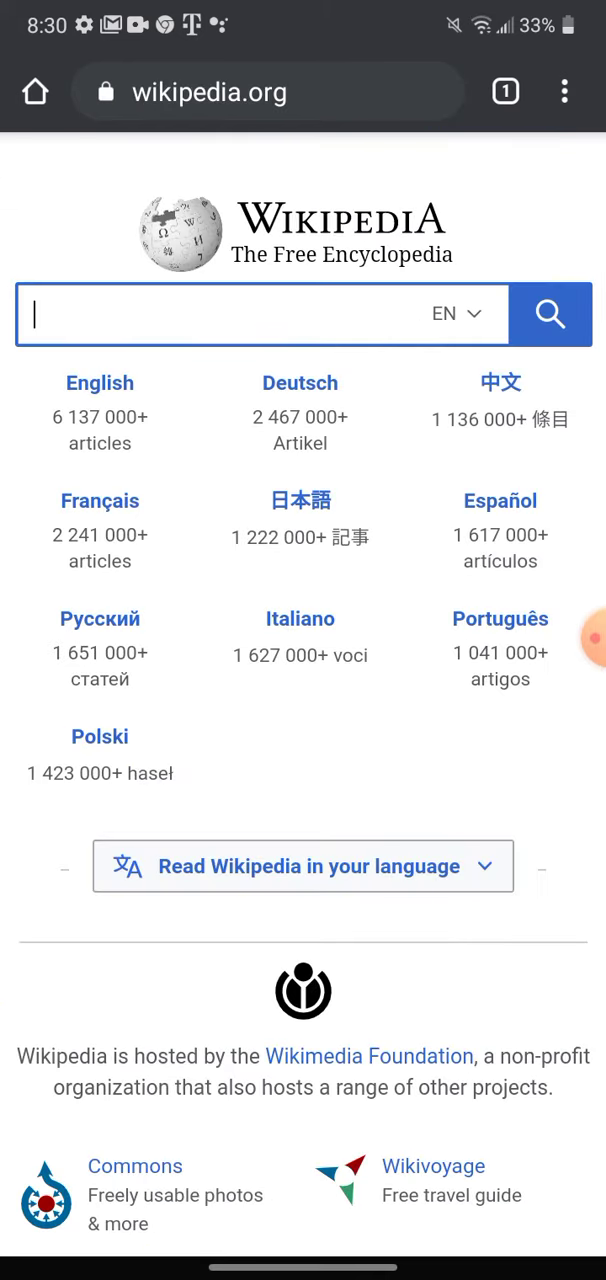
pyautogui.click(564, 90)
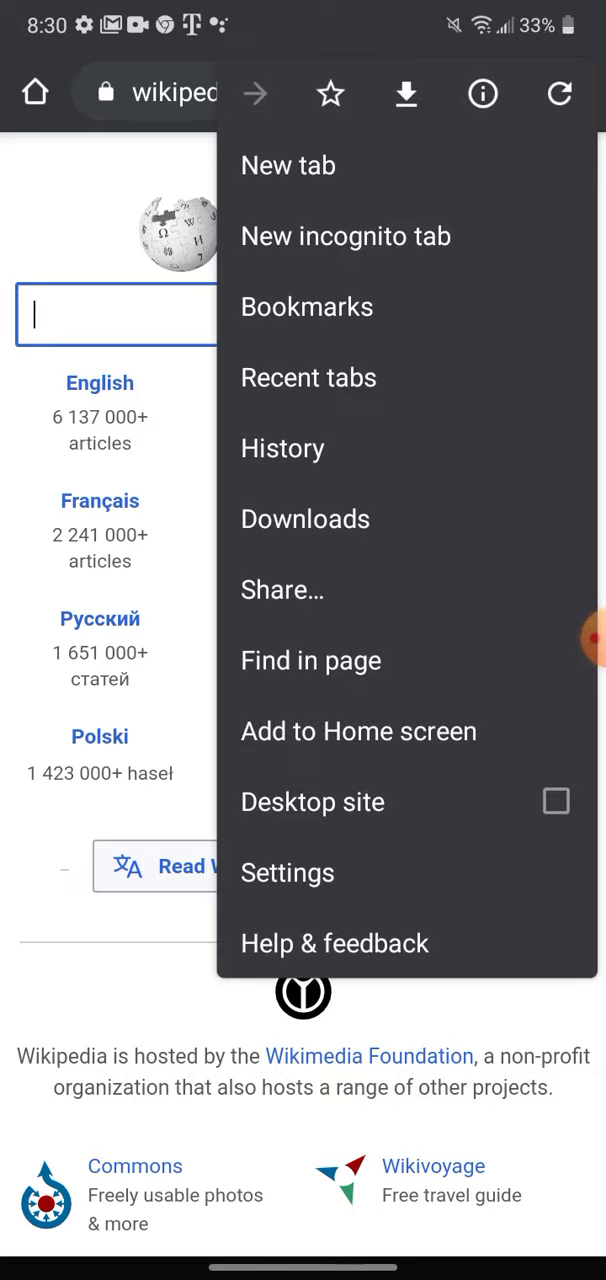
pyautogui.click(358, 731)
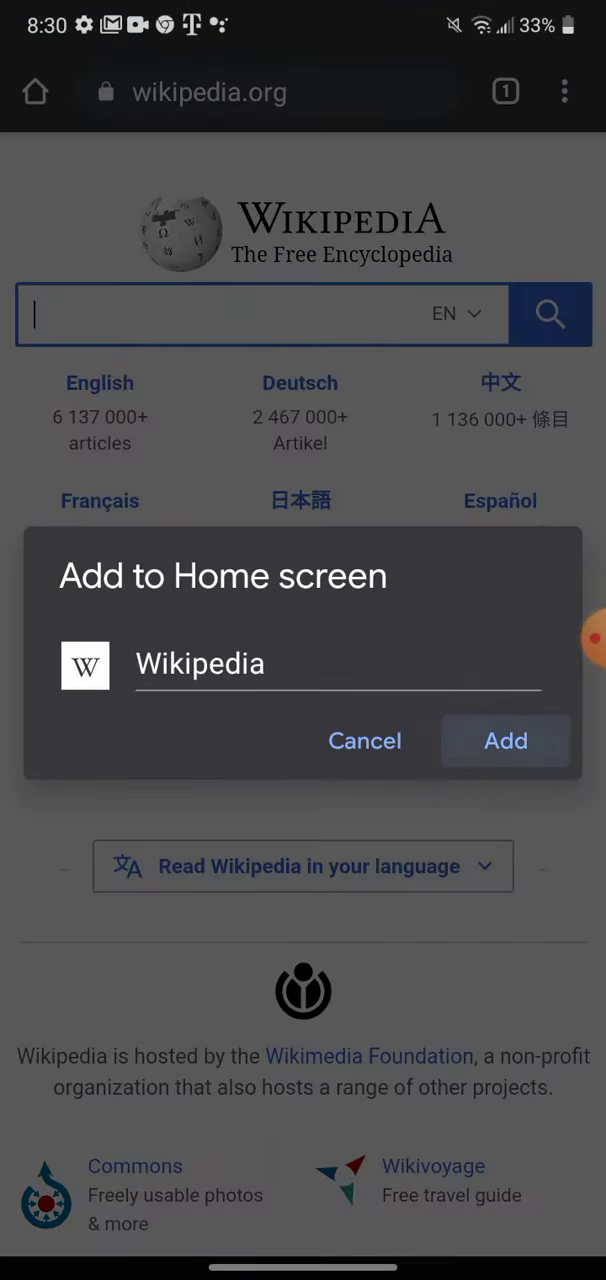
pyautogui.click(505, 741)
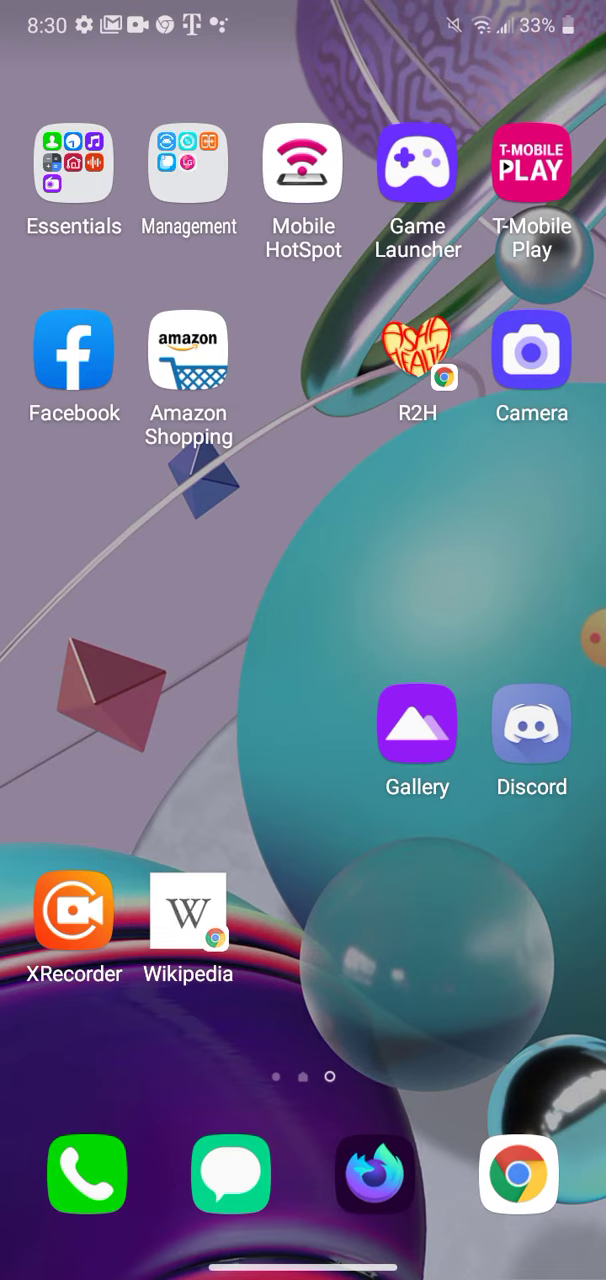
# Reopen Chrome and go to the Vue Todo MVC site on illemonati.gitlab.io, showing two todos.
pyautogui.click(187, 910)
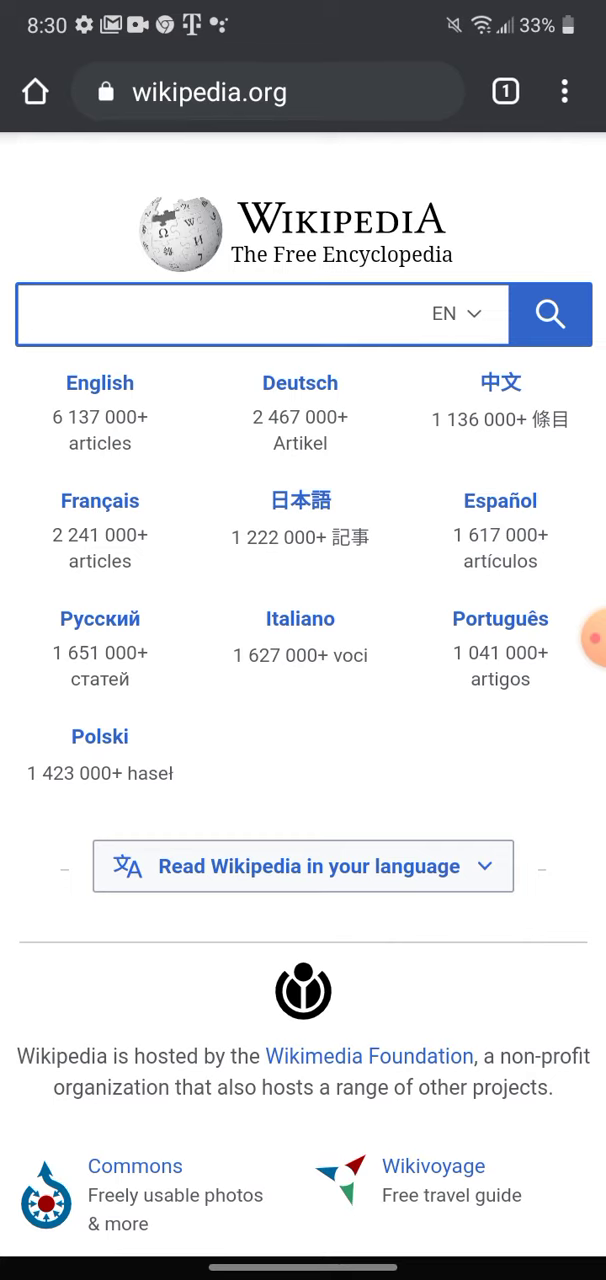
pyautogui.click(268, 91)
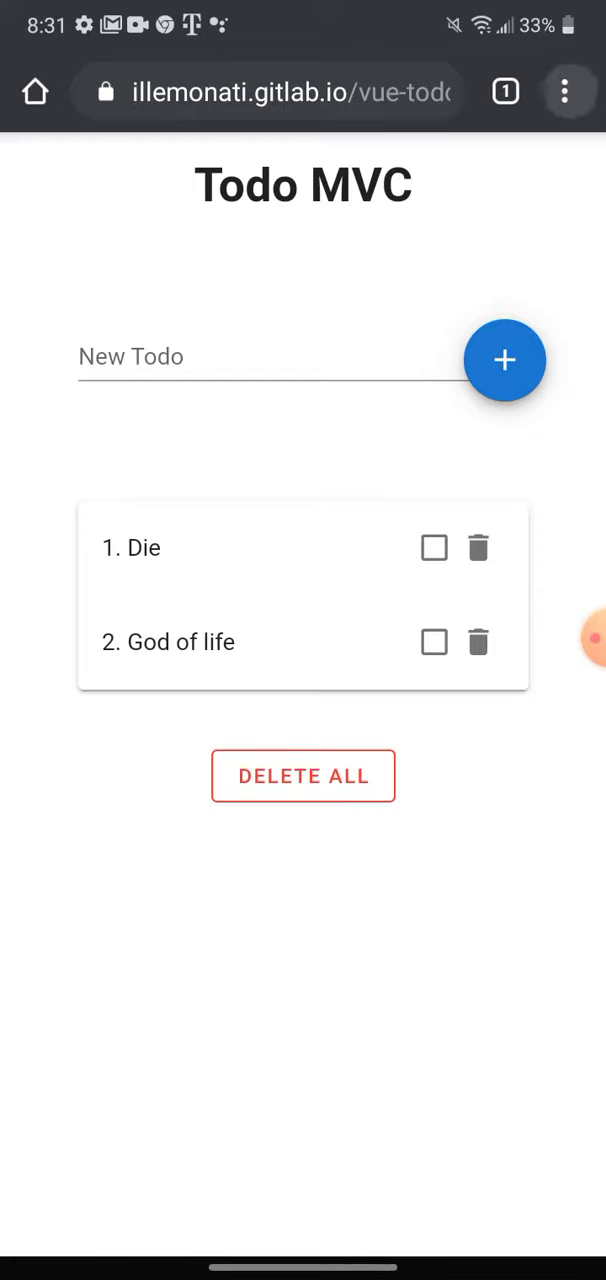
# Add Vue Todo MVC to the home screen and drag its icon beside the Wikipedia shortcut.
pyautogui.click(568, 91)
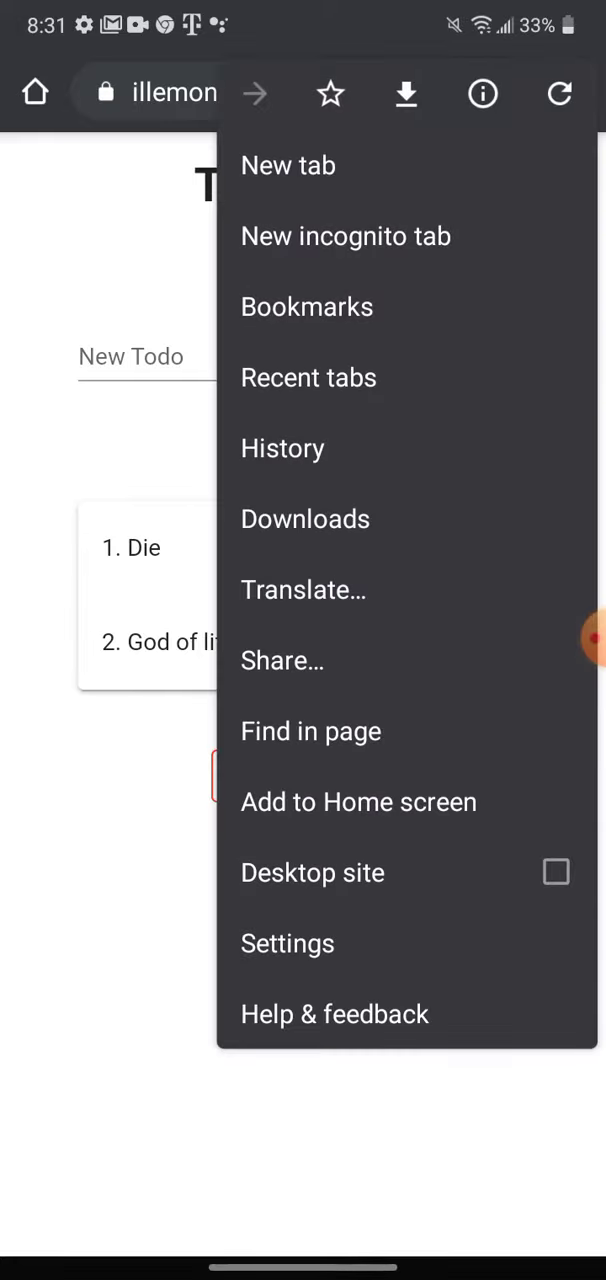
pyautogui.click(358, 801)
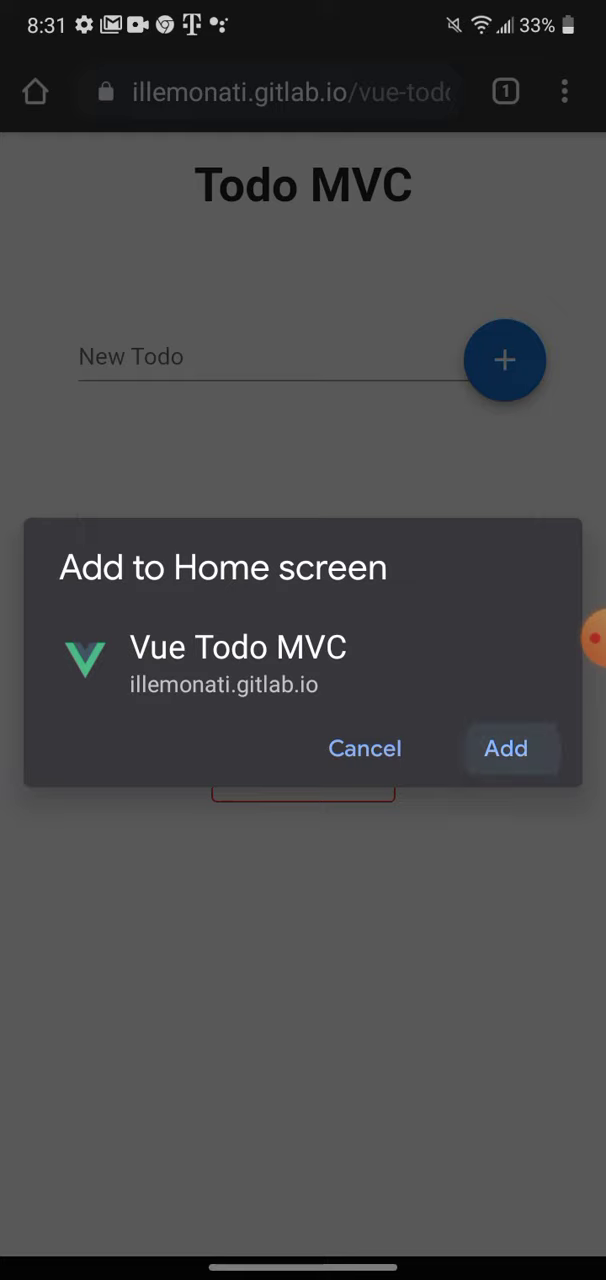
pyautogui.click(505, 748)
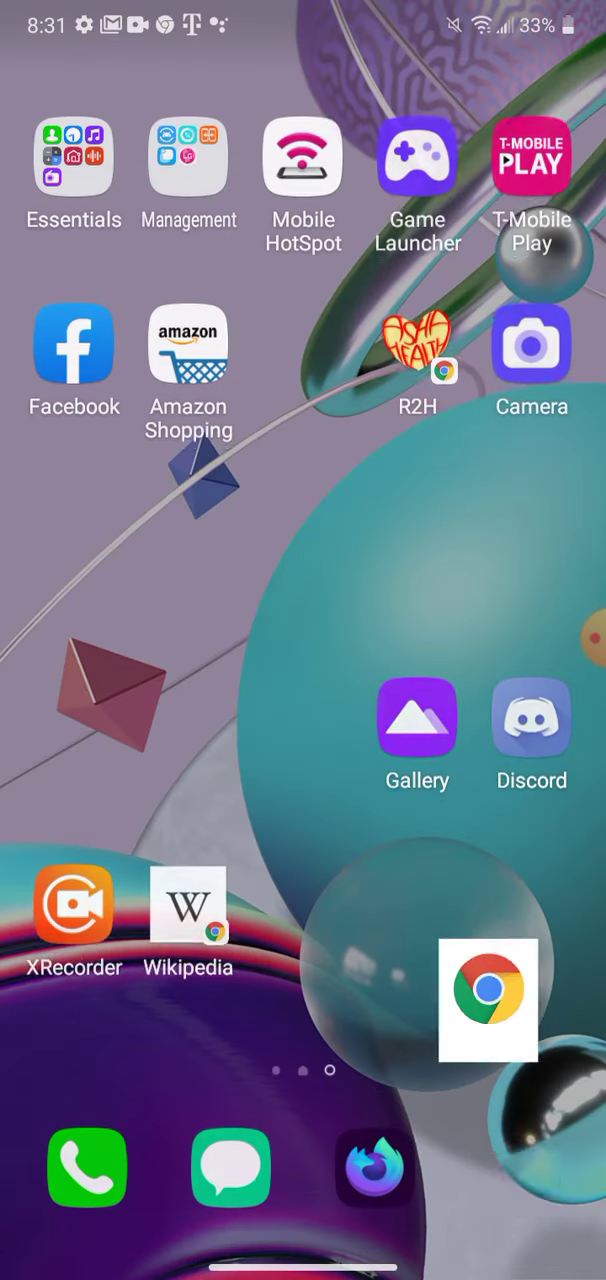
pyautogui.moveTo(488, 1000); pyautogui.dragTo(518, 1174)
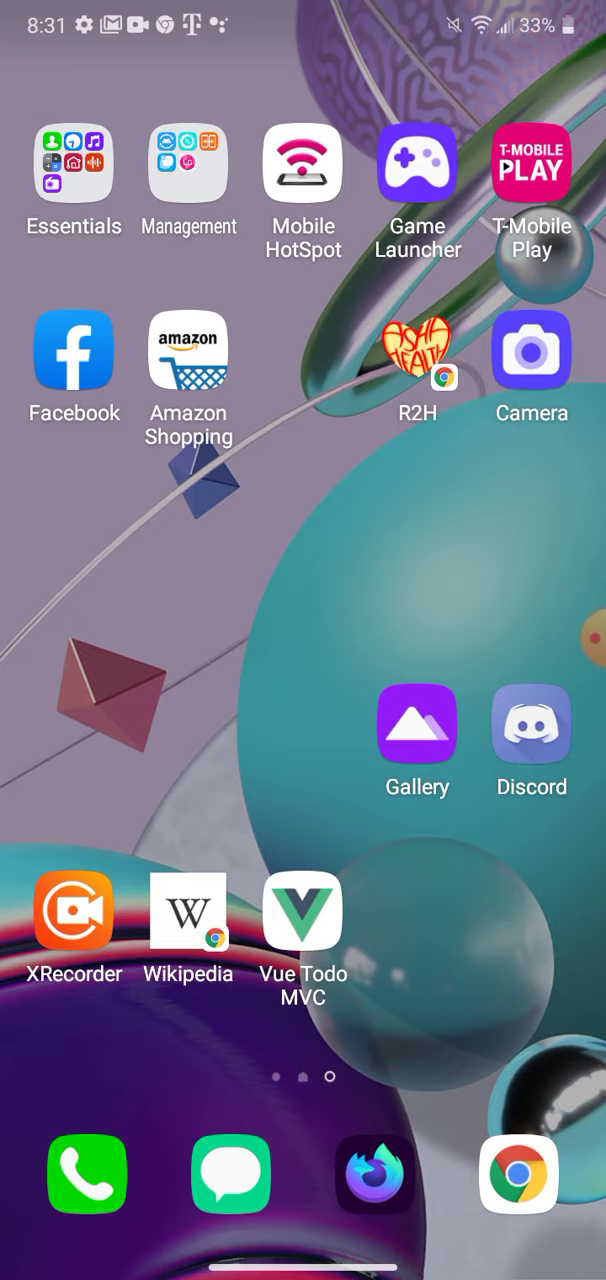
# Launch Vue Todo MVC from its icon, delete all todos, then switch to XRecorder.
pyautogui.click(303, 911)
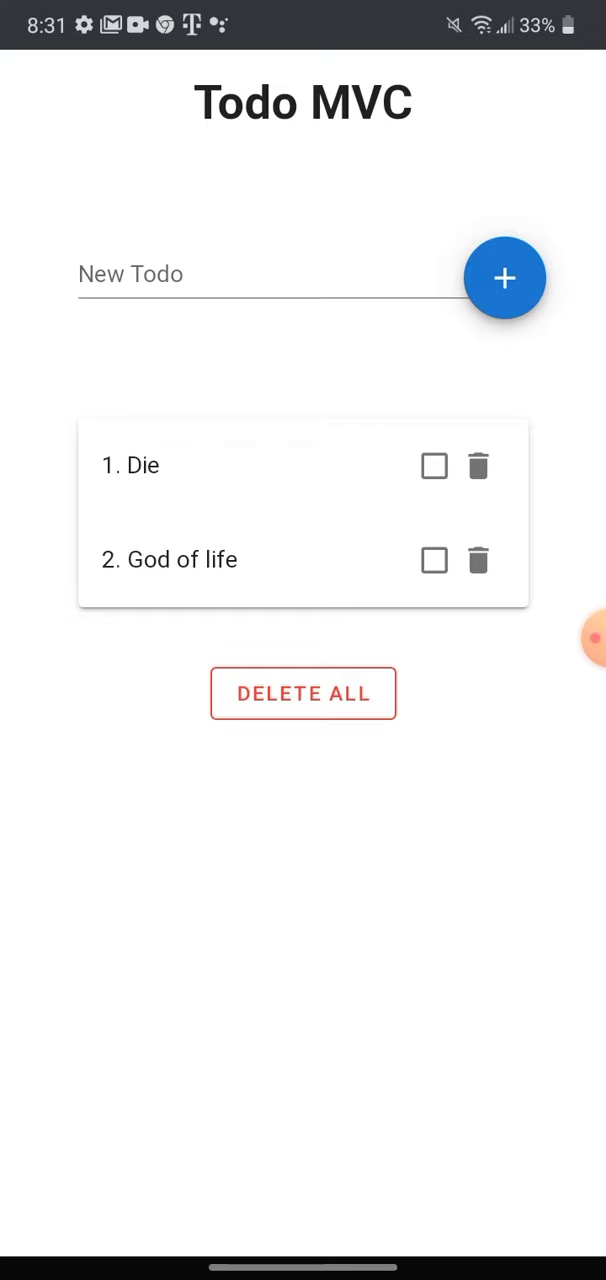
pyautogui.click(303, 693)
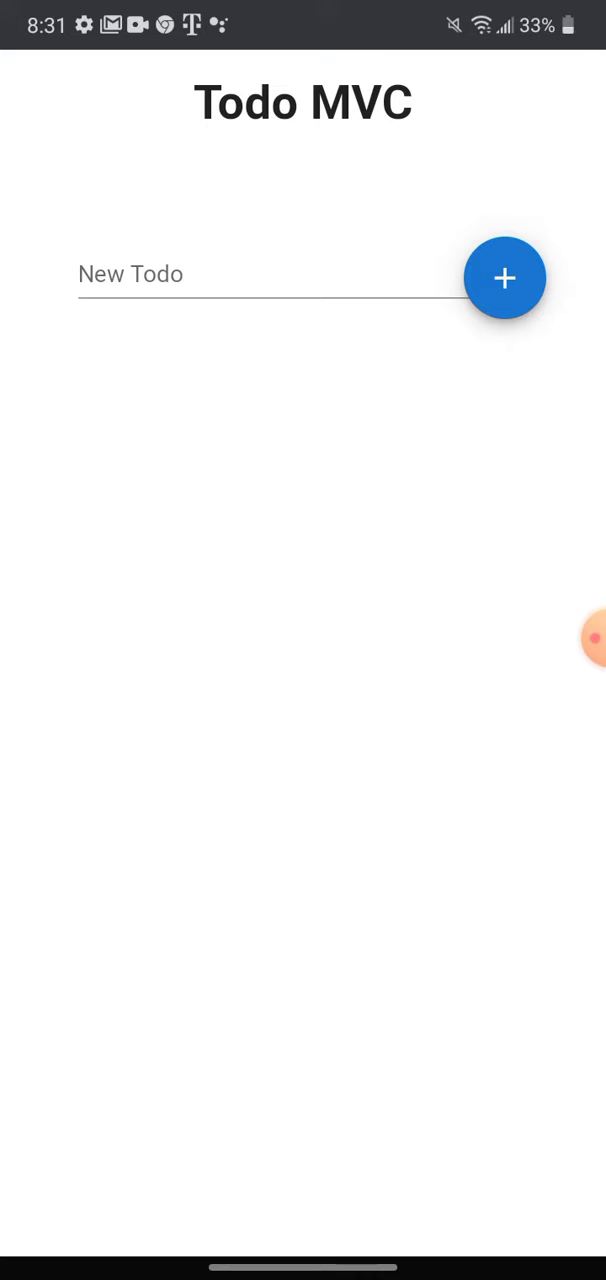
pyautogui.press('HOME')
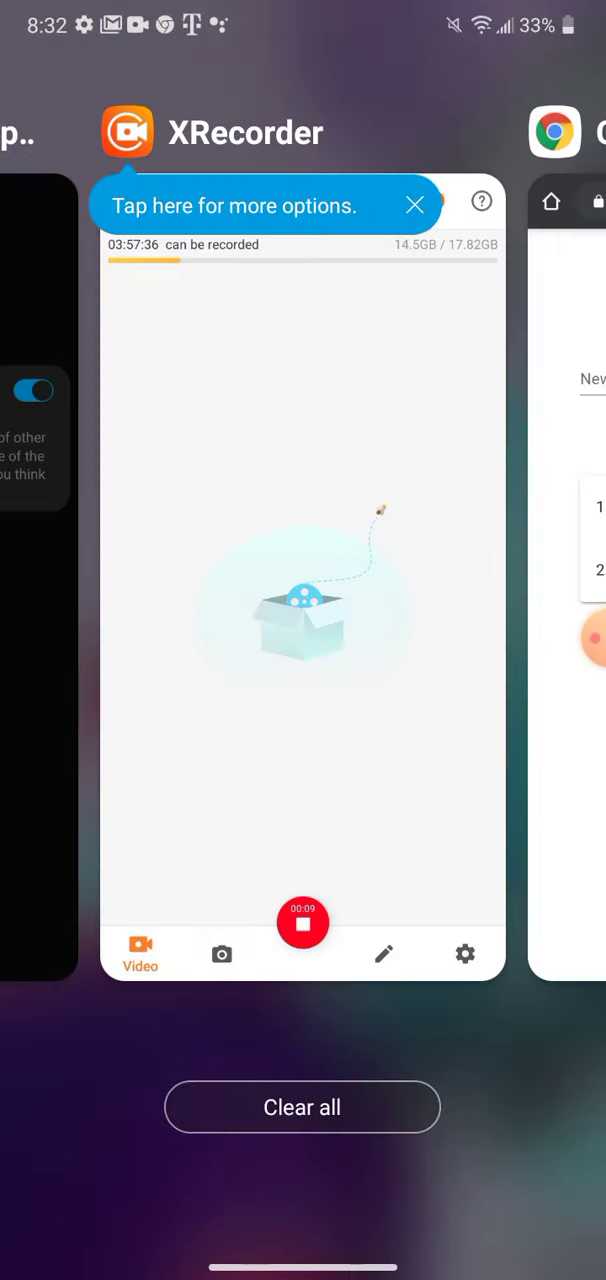
pyautogui.click(302, 600)
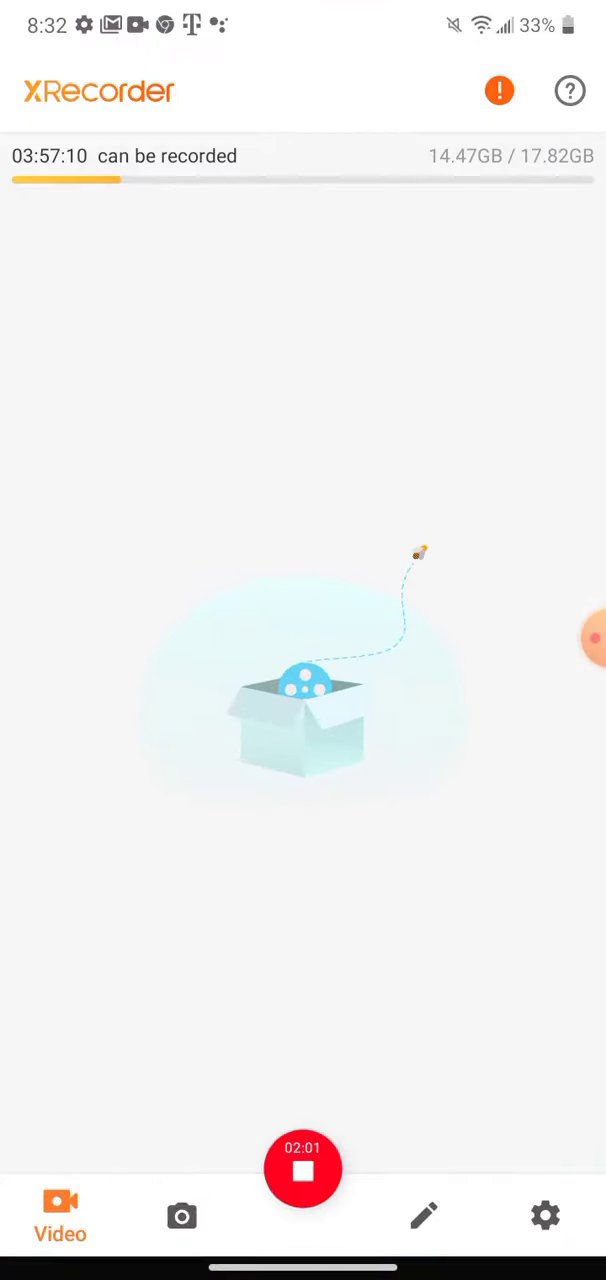